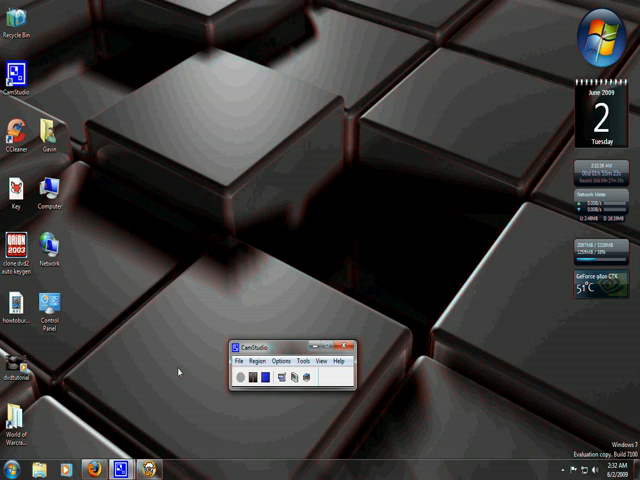
mouse_move(190, 352)
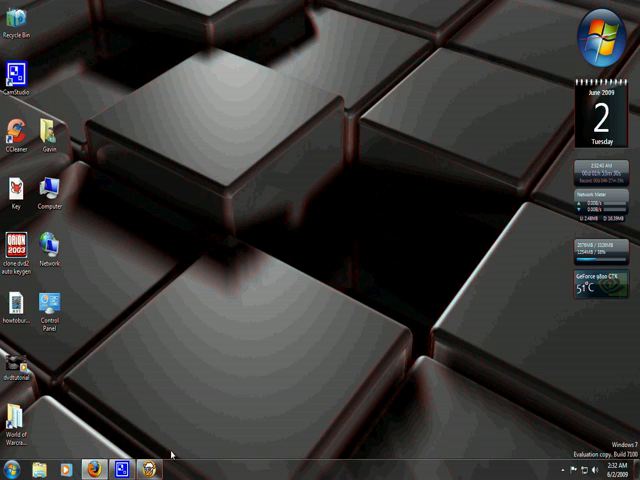
mouse_move(208, 404)
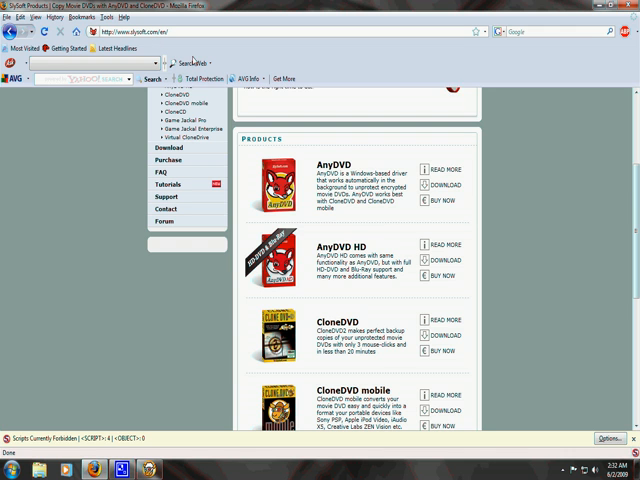
Scroll through the SlySoft products list with AnyDVD and CloneDVD, then close Firefox.
scroll("down", 3)
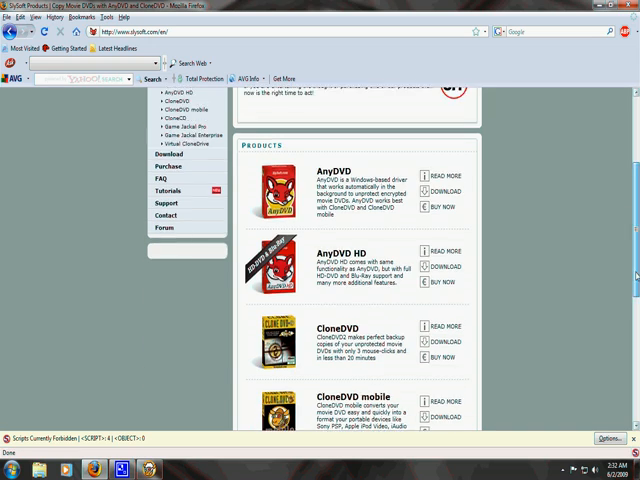
scroll("up", 3)
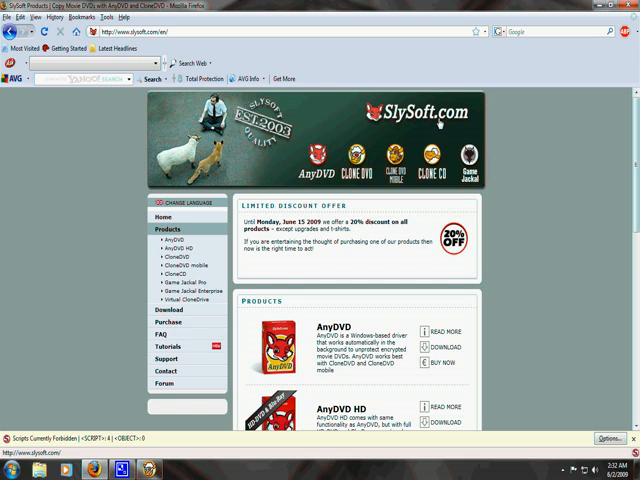
scroll("down", 3)
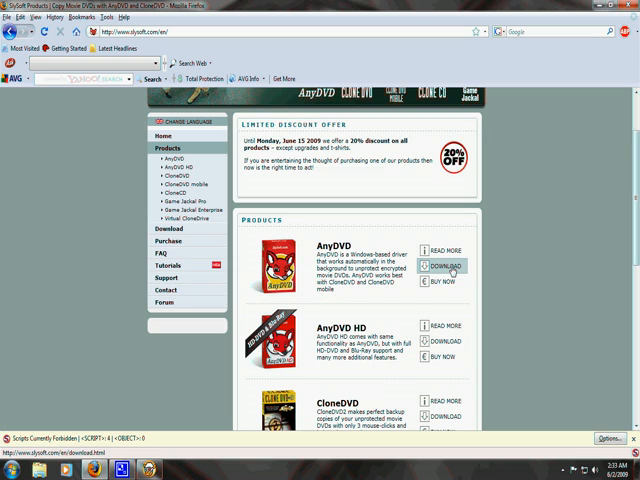
scroll("down", 3)
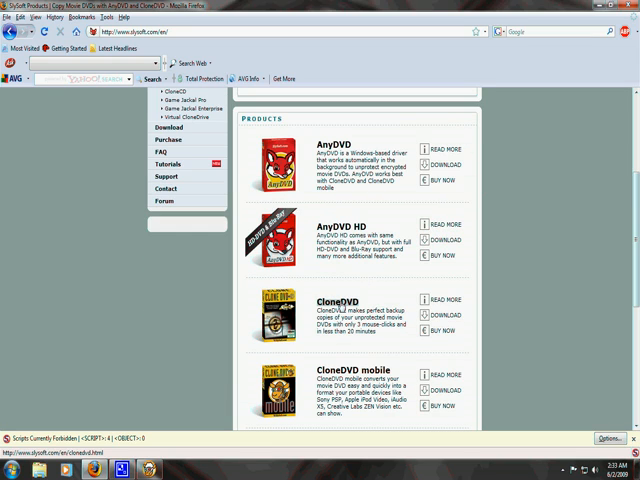
left_click(440, 316)
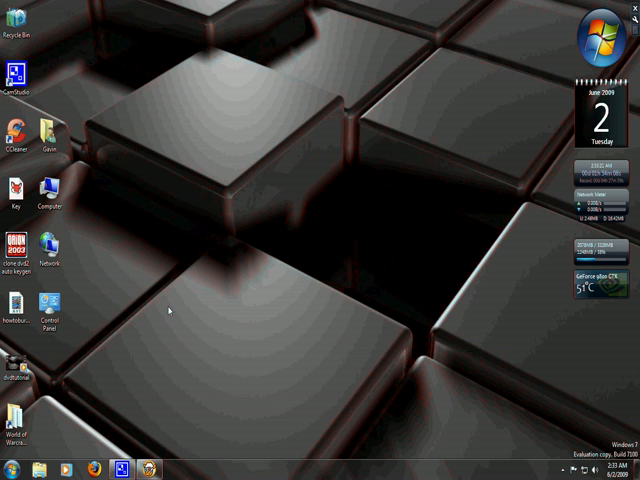
mouse_move(260, 306)
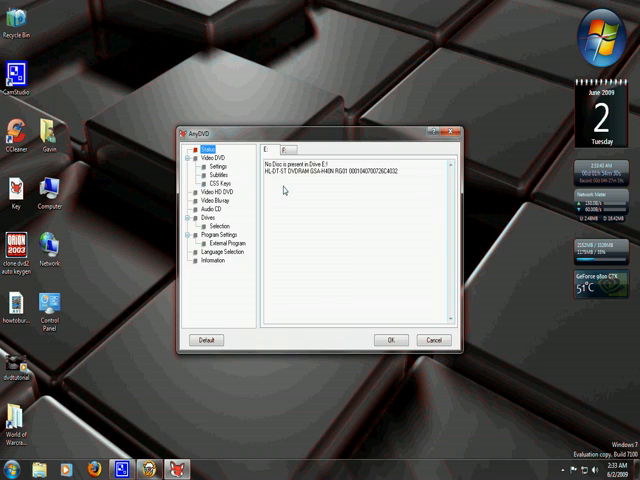
mouse_move(324, 210)
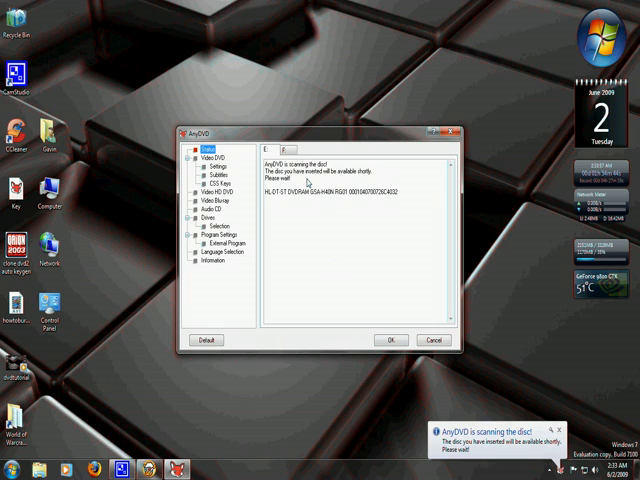
mouse_move(340, 220)
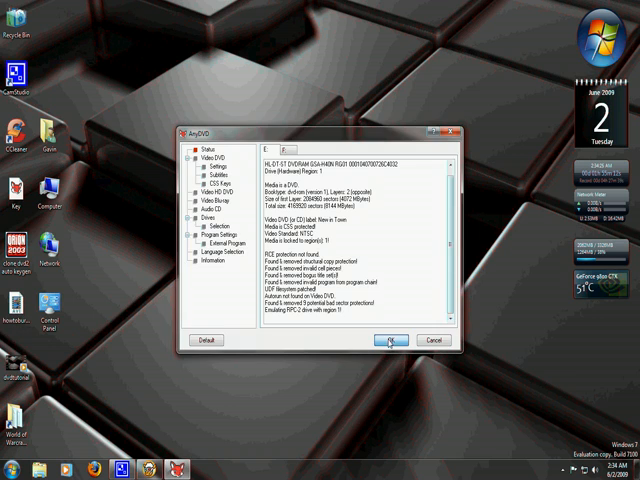
Close the AnyDVD settings window with OK after the disc scan completes.
left_click(384, 340)
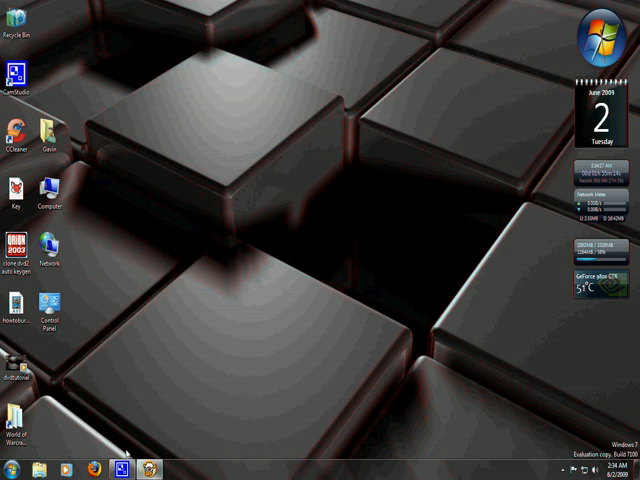
mouse_move(148, 468)
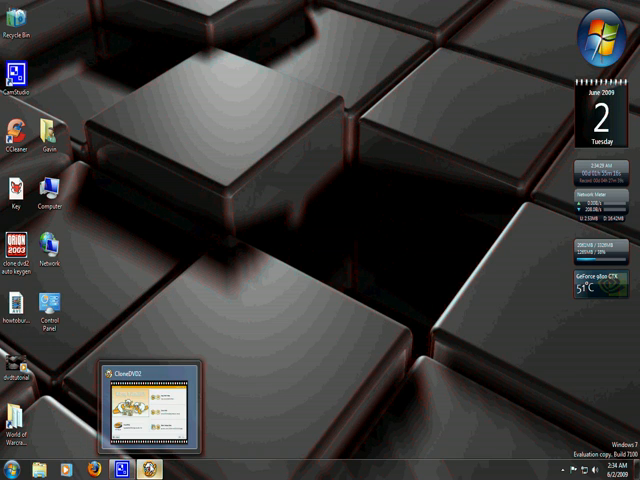
Launch CloneDVD 2 from Start > All Programs > SlySoft > CloneDVD2.
left_click(12, 468)
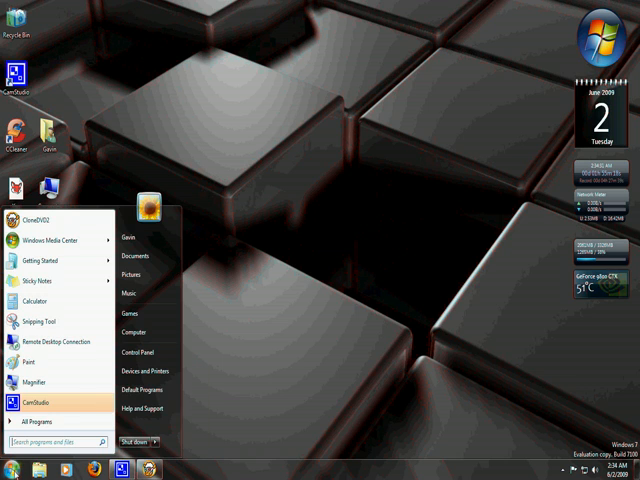
left_click(46, 420)
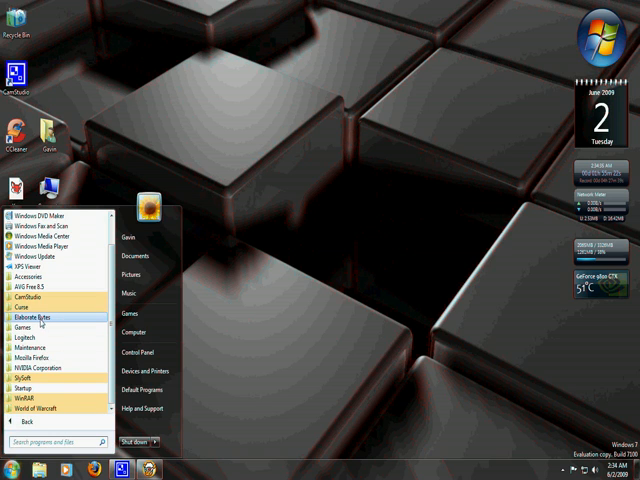
left_click(32, 318)
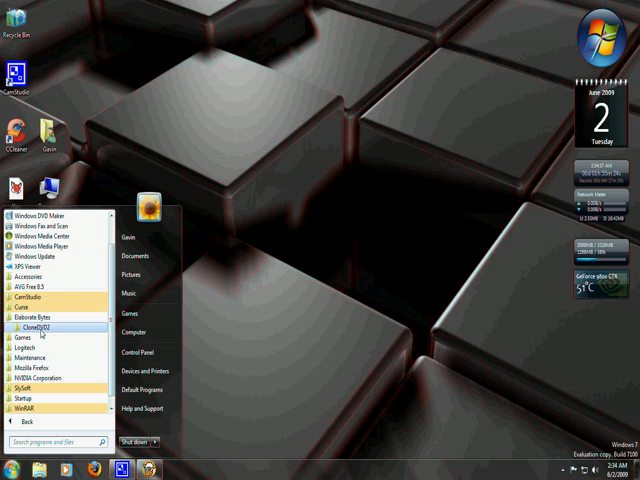
left_click(32, 326)
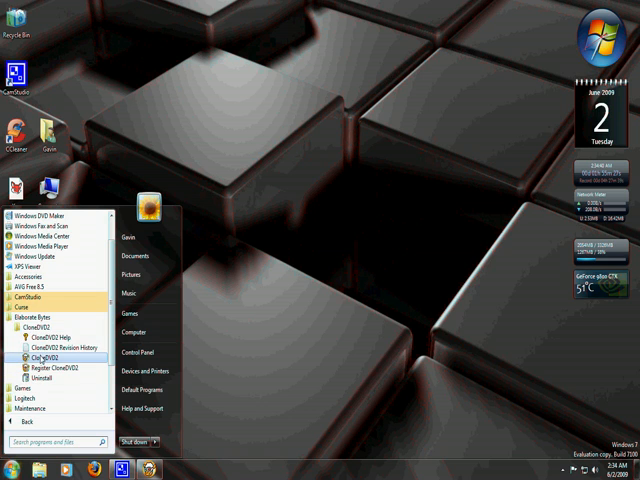
left_click(40, 356)
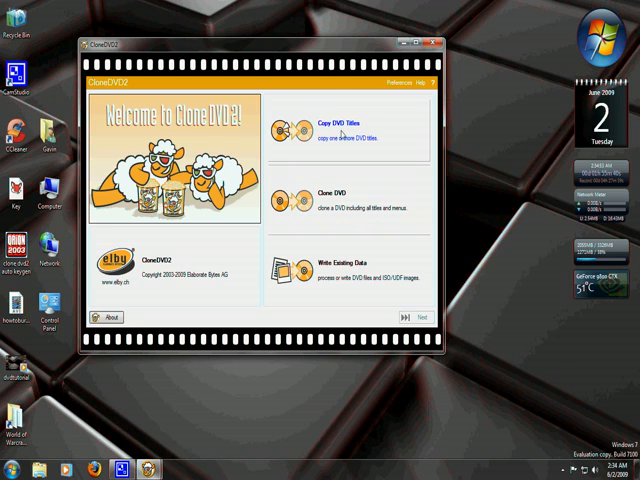
mouse_move(344, 136)
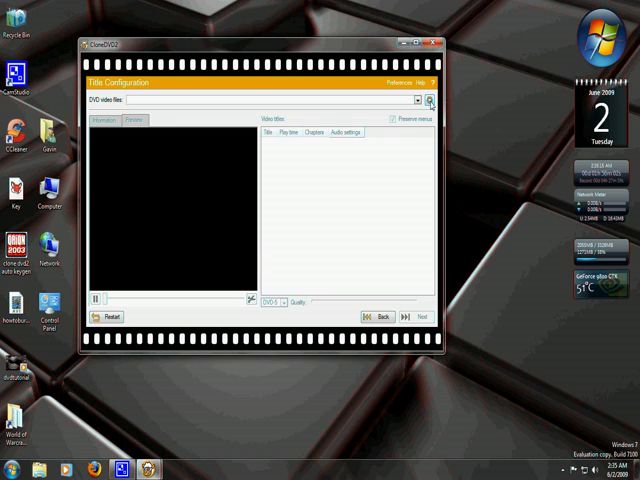
Browse to and select the disc's VIDEO_TS folder so its titles are listed.
left_click(428, 100)
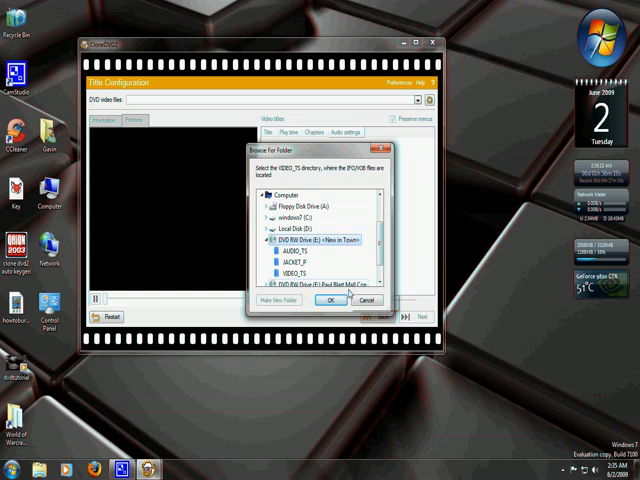
left_click(328, 300)
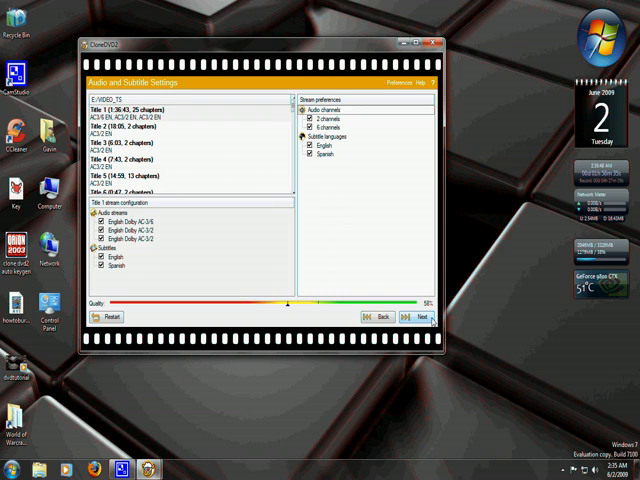
Continue past the title, audio and subtitle selection to the output settings screen.
left_click(420, 316)
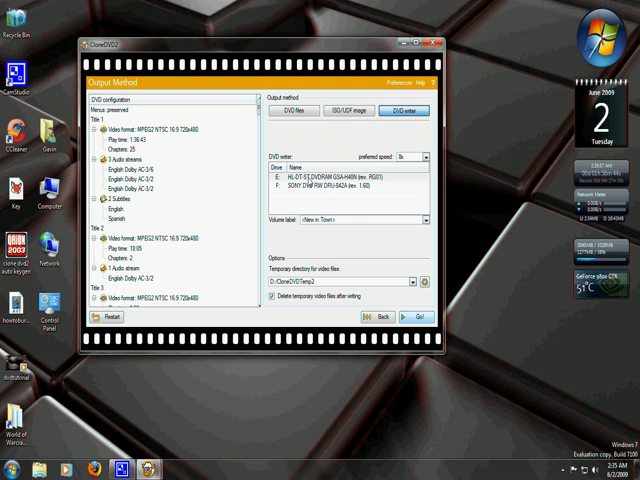
mouse_move(308, 182)
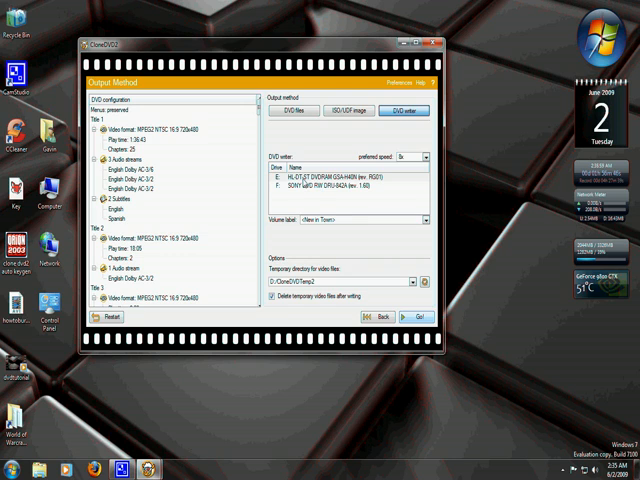
Choose the F: DVD writer as destination and start the copy with Go.
left_click(340, 184)
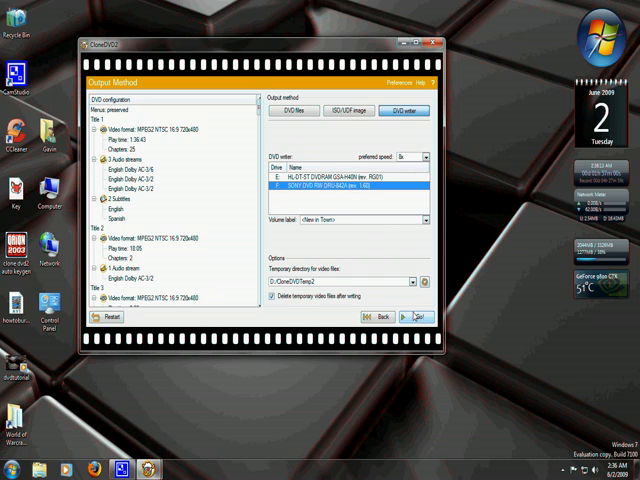
left_click(420, 316)
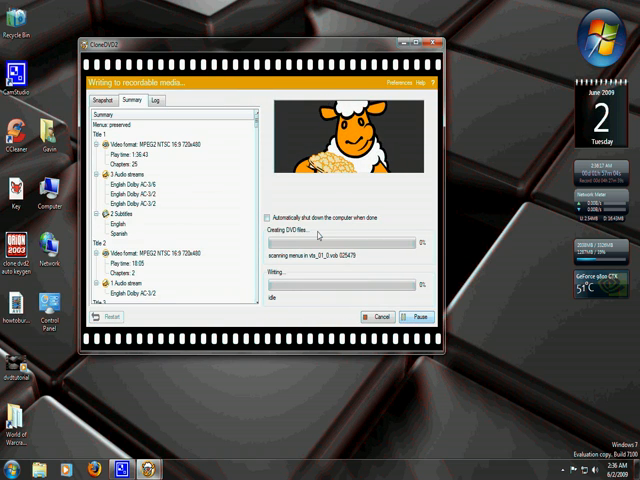
mouse_move(318, 232)
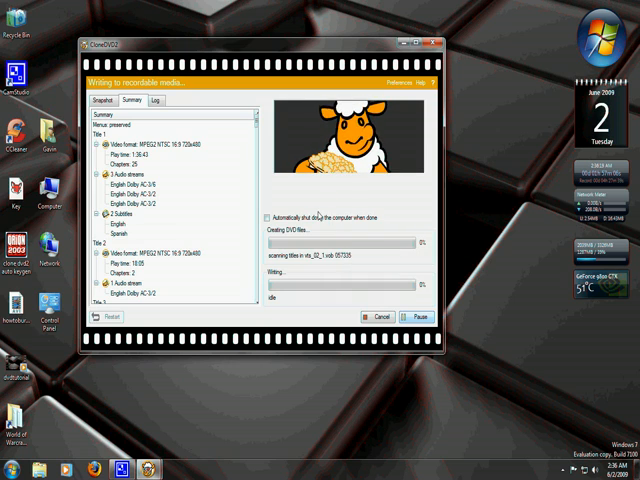